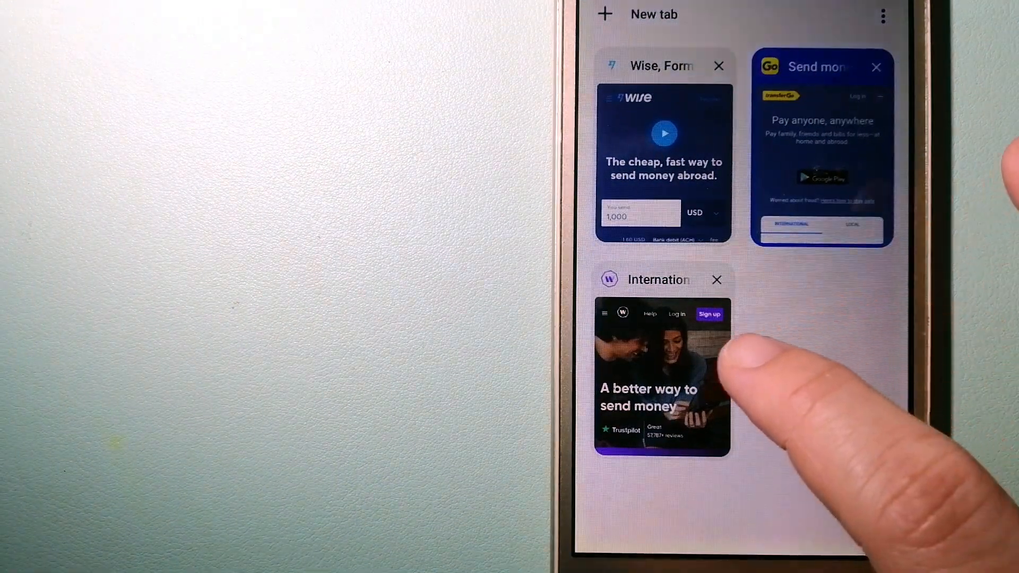
# Step: Select the WorldRemit thumbnail in the tab switcher to bring that money-transfer tab forward
pyautogui.click(662, 376)
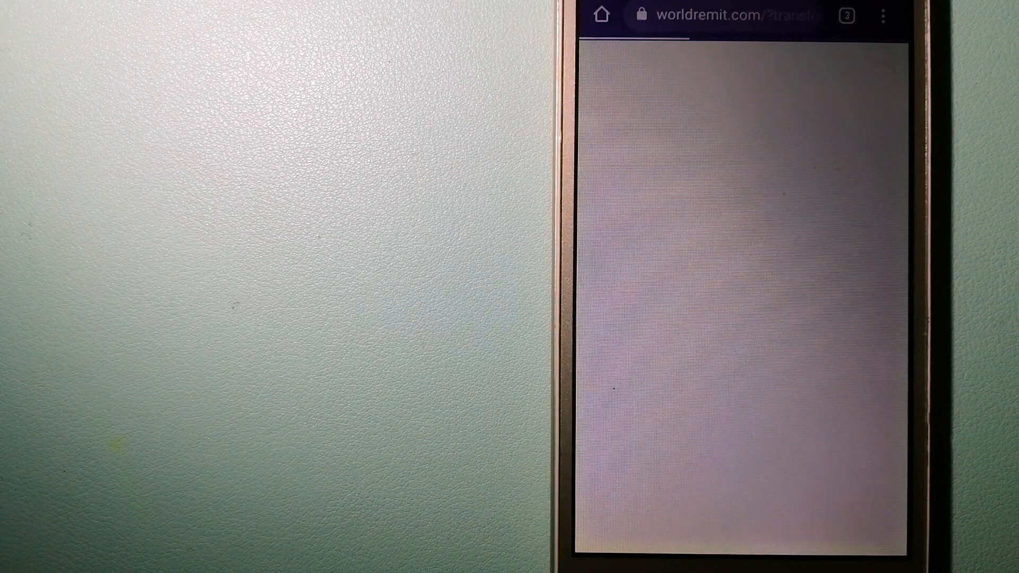